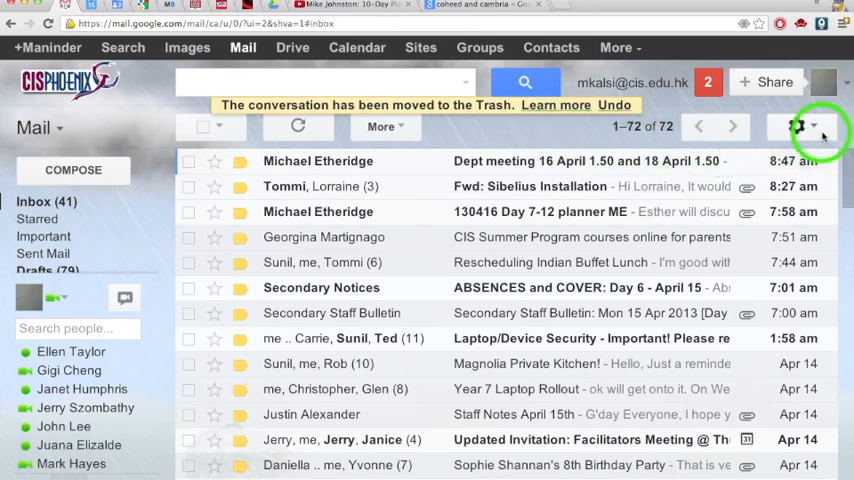
pyautogui.moveTo(797, 126)
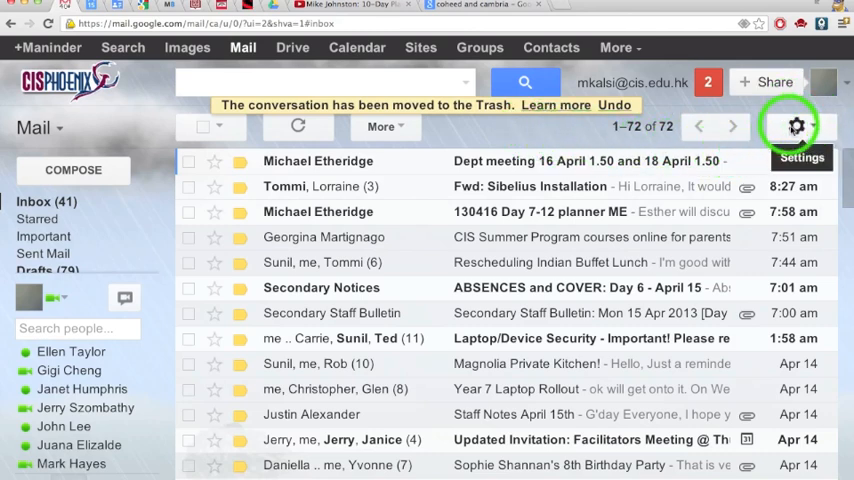
# Step: Open the gear menu at the top right of the inbox
pyautogui.click(796, 125)
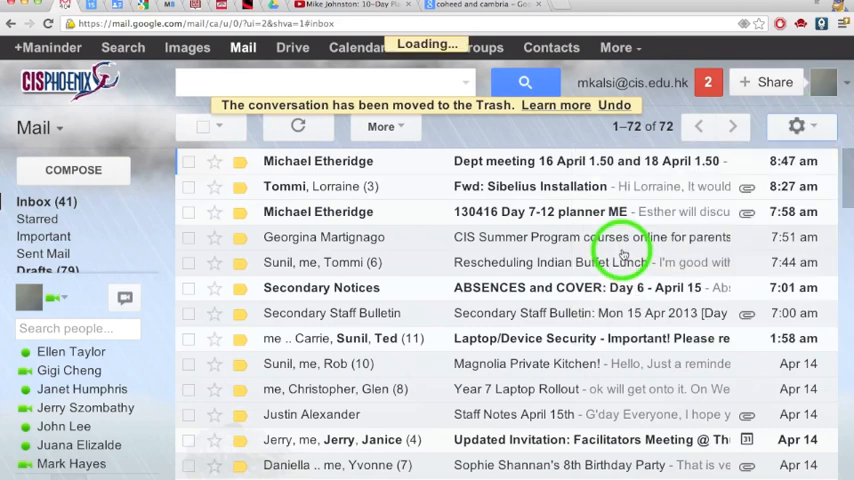
# Step: Open Gmail's General settings and scroll down to the Keyboard shortcuts option
pyautogui.click(797, 126)
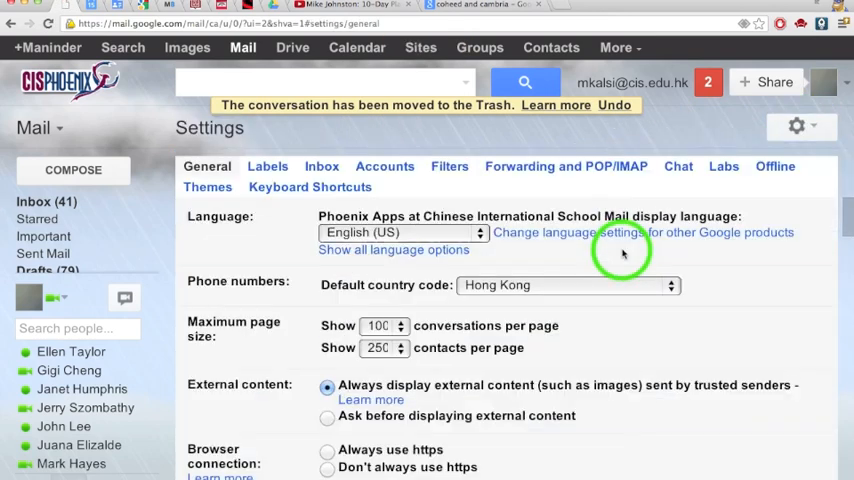
pyautogui.scroll(-3)
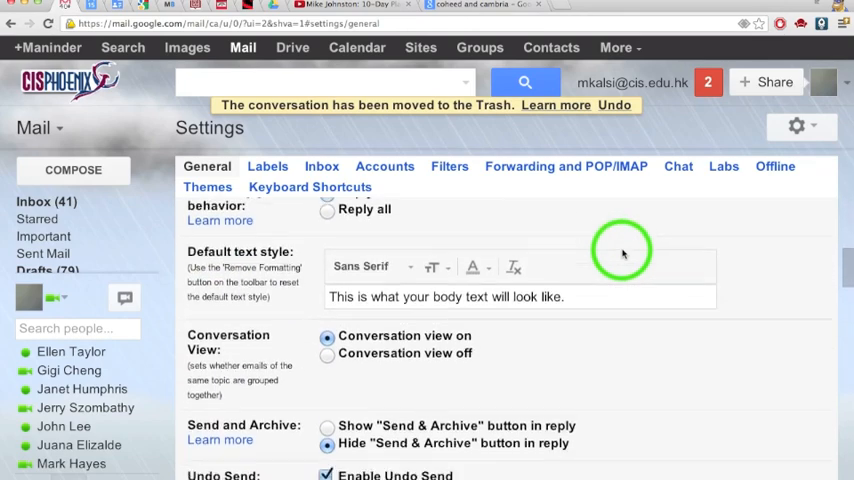
pyautogui.scroll(-3)
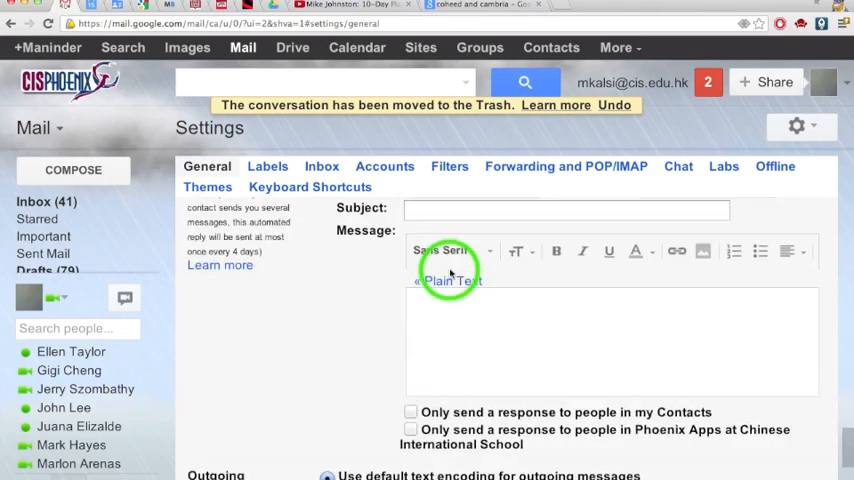
pyautogui.scroll(-3)
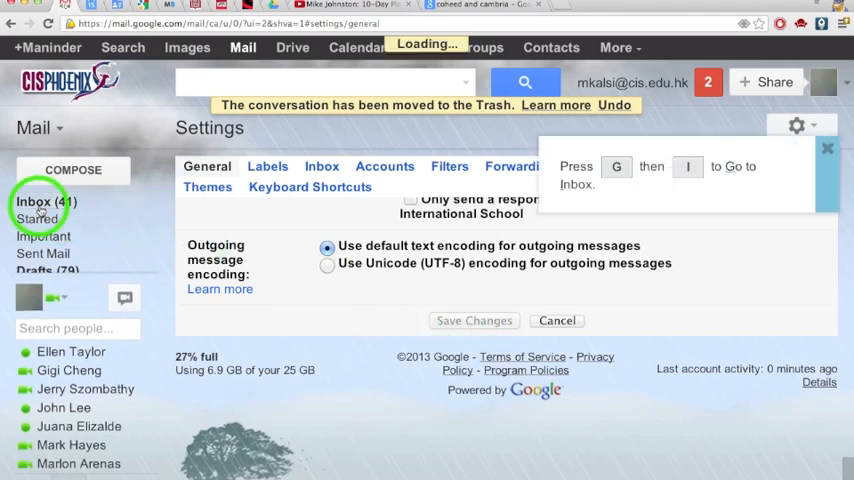
pyautogui.click(46, 201)
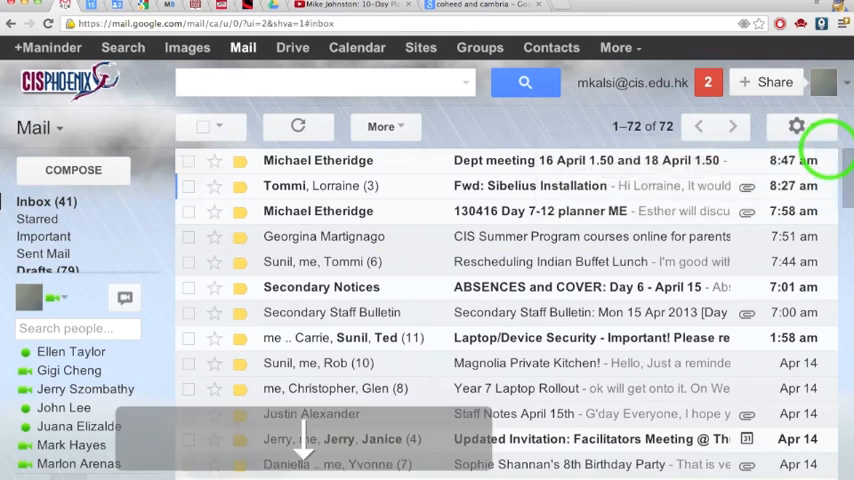
pyautogui.moveTo(417, 407)
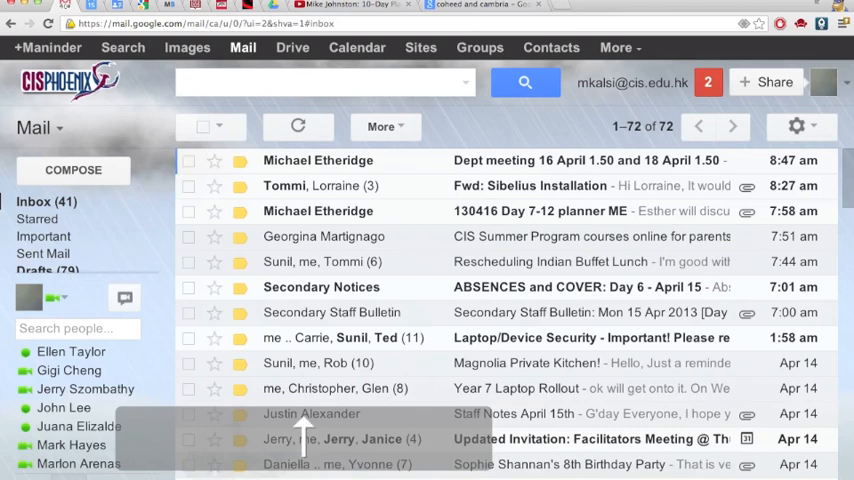
pyautogui.click(189, 160)
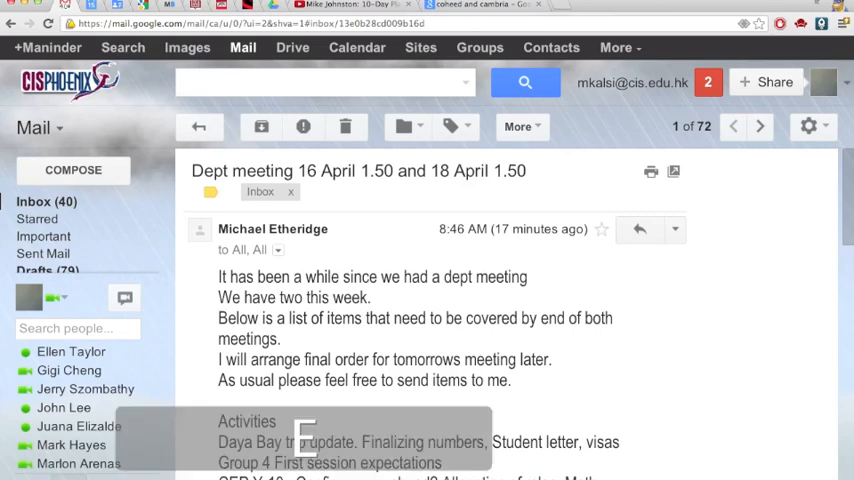
# Step: Archive the Dept meeting conversation and return to the inbox list
pyautogui.click(261, 126)
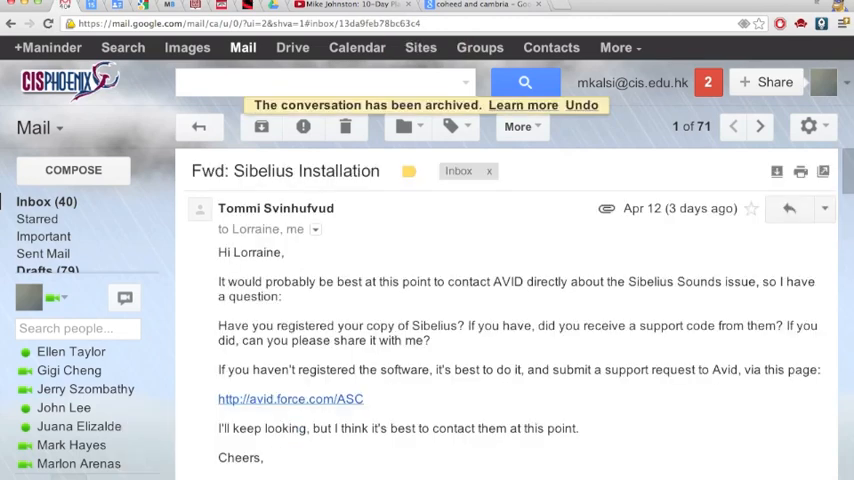
pyautogui.click(199, 126)
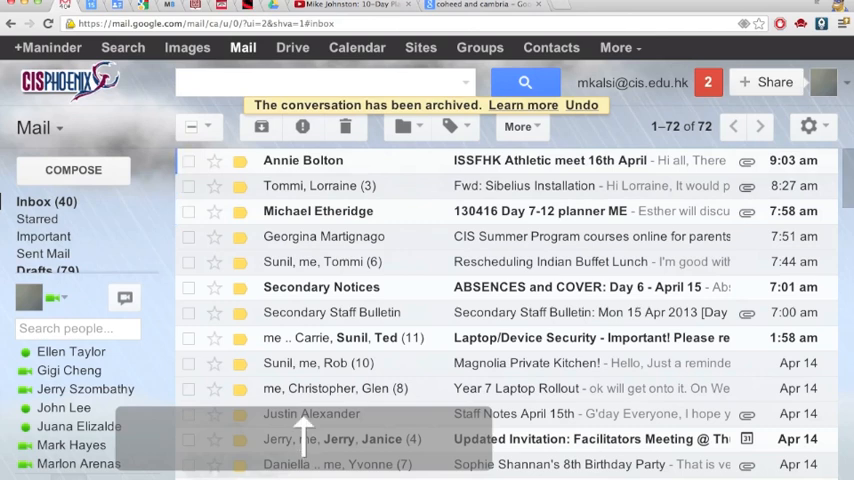
pyautogui.click(303, 160)
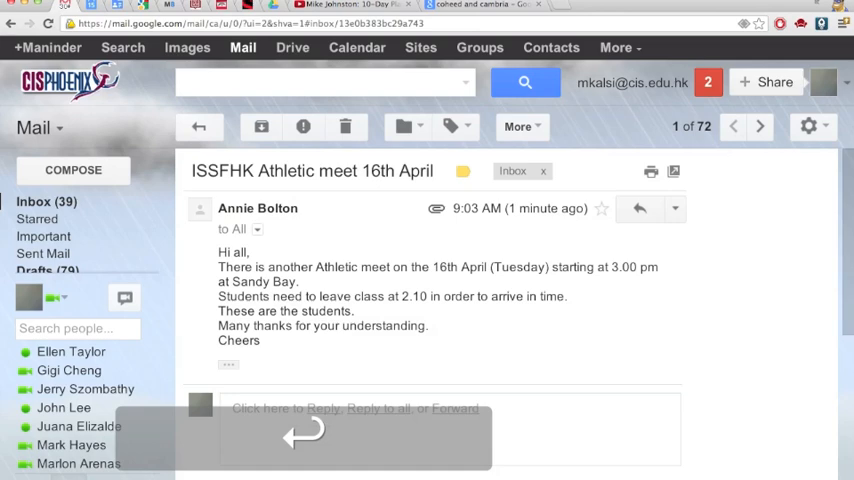
pyautogui.click(344, 126)
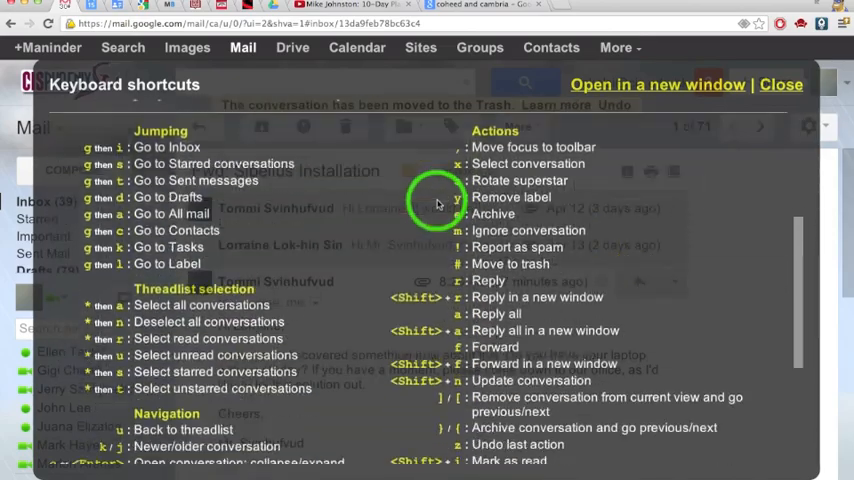
pyautogui.scroll(-3)
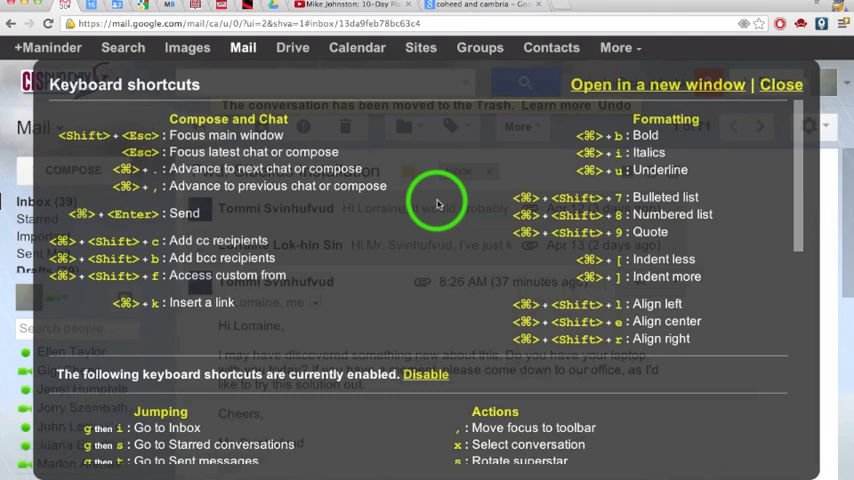
pyautogui.click(781, 84)
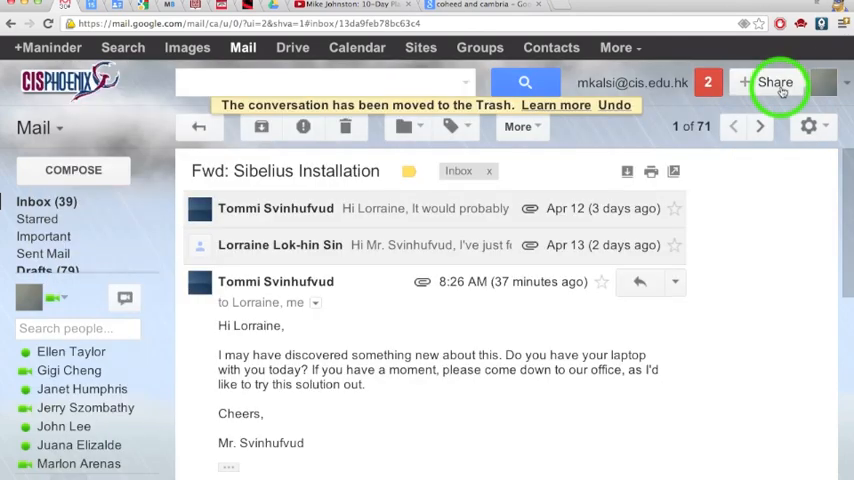